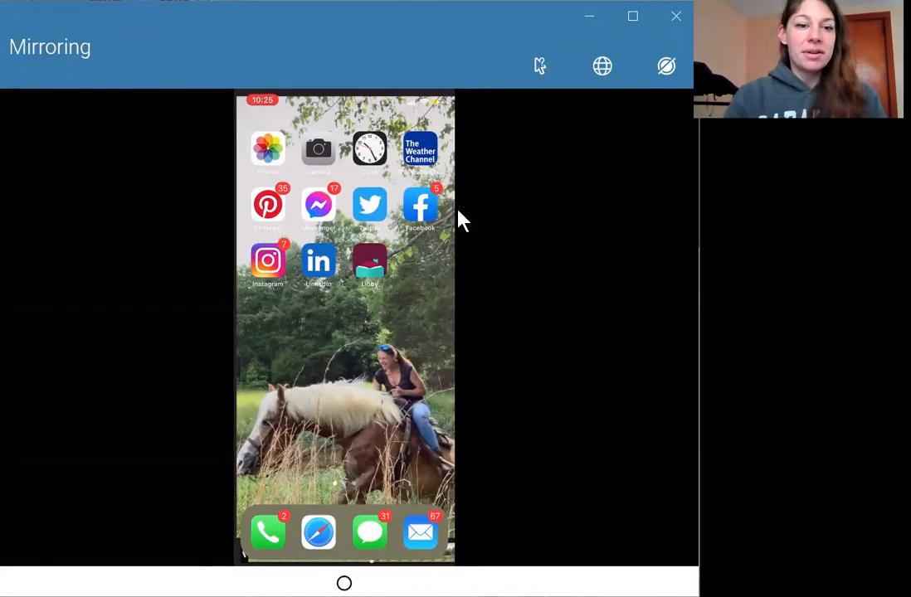
mouse_move(498, 289)
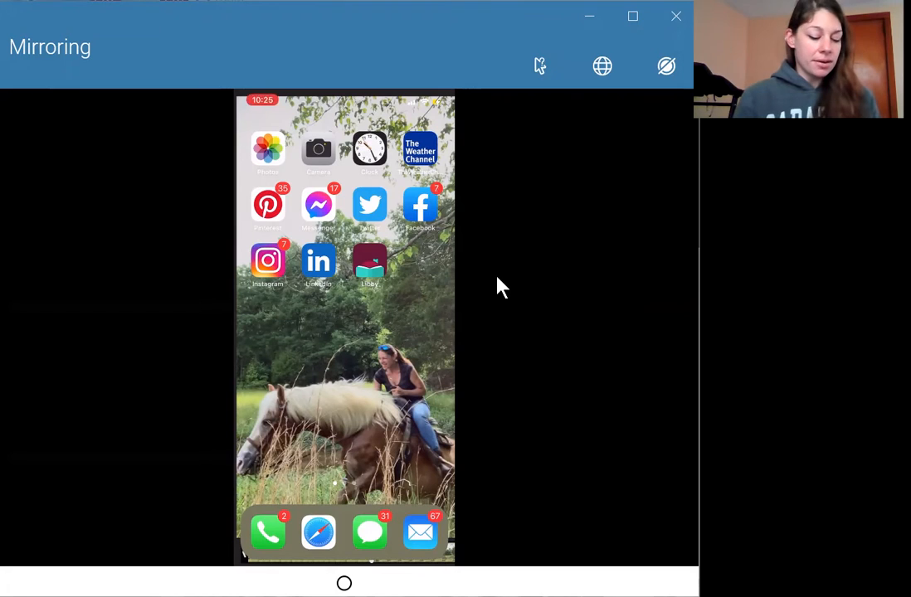
Launch the Facebook app from the mirrored iPhone's home screen.
left_click(420, 206)
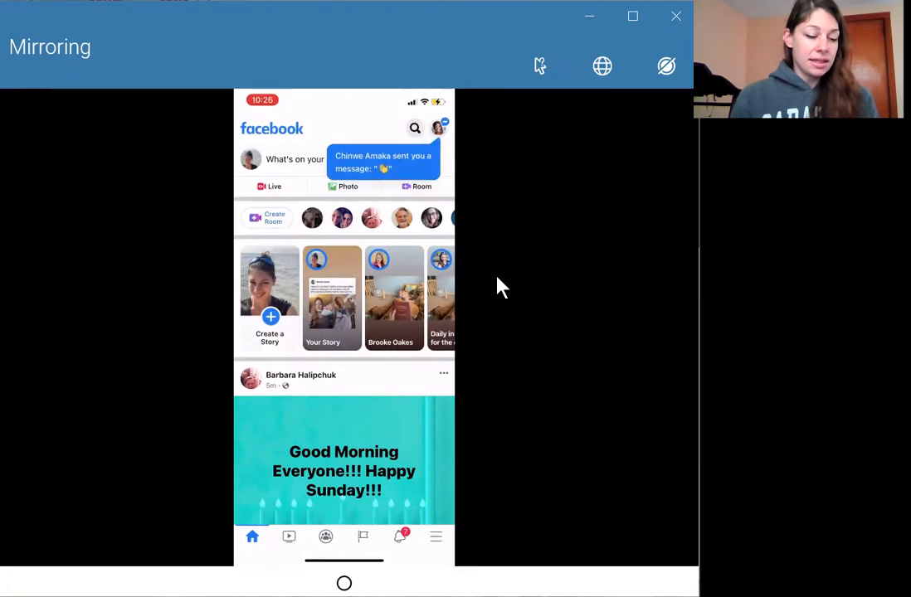
left_click(435, 537)
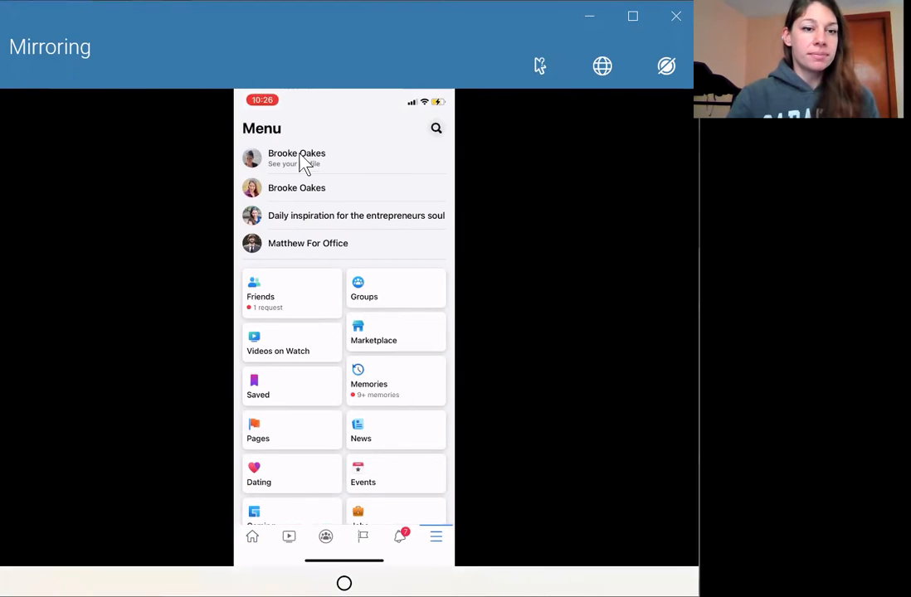
left_click(296, 157)
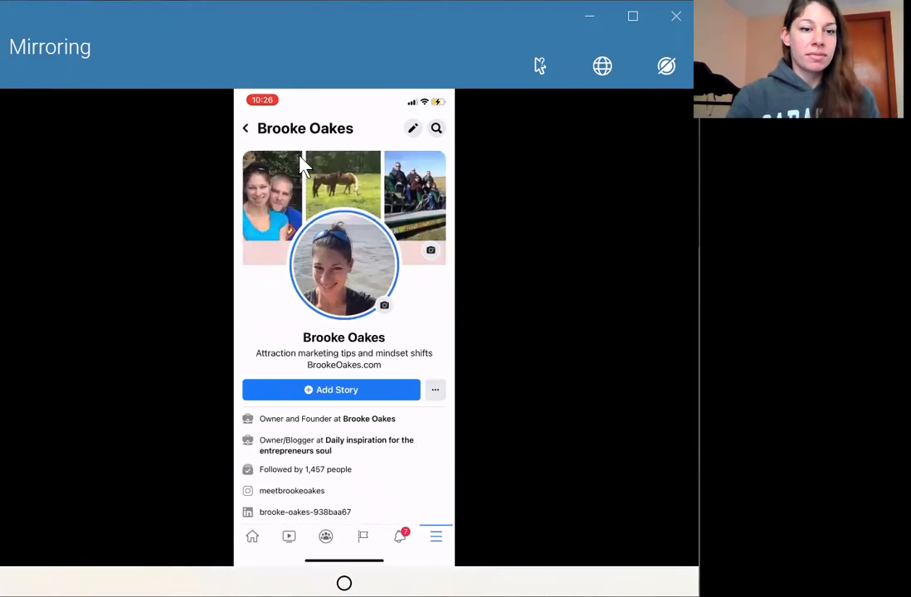
mouse_move(399, 406)
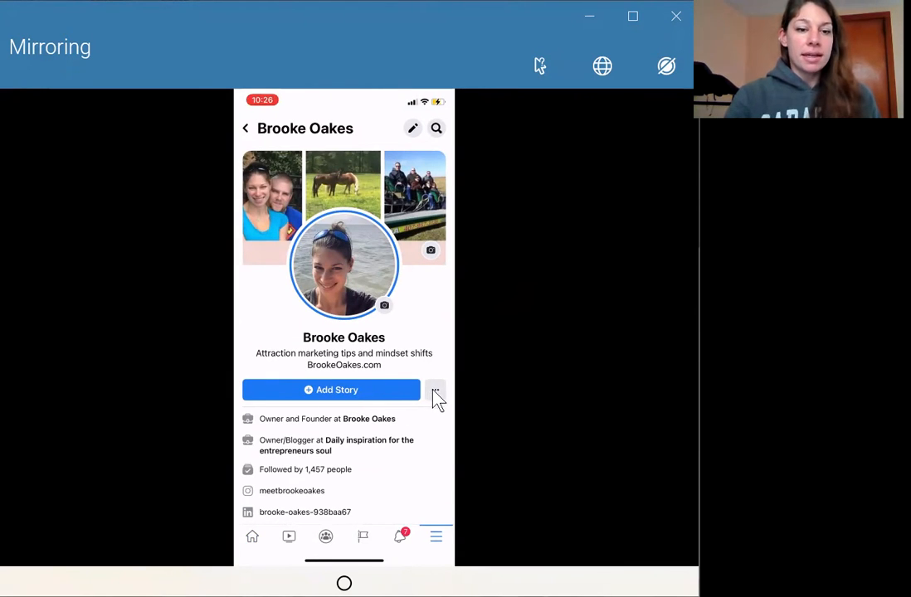
Reach the profile's Archive page via the '...' profile settings options.
left_click(434, 390)
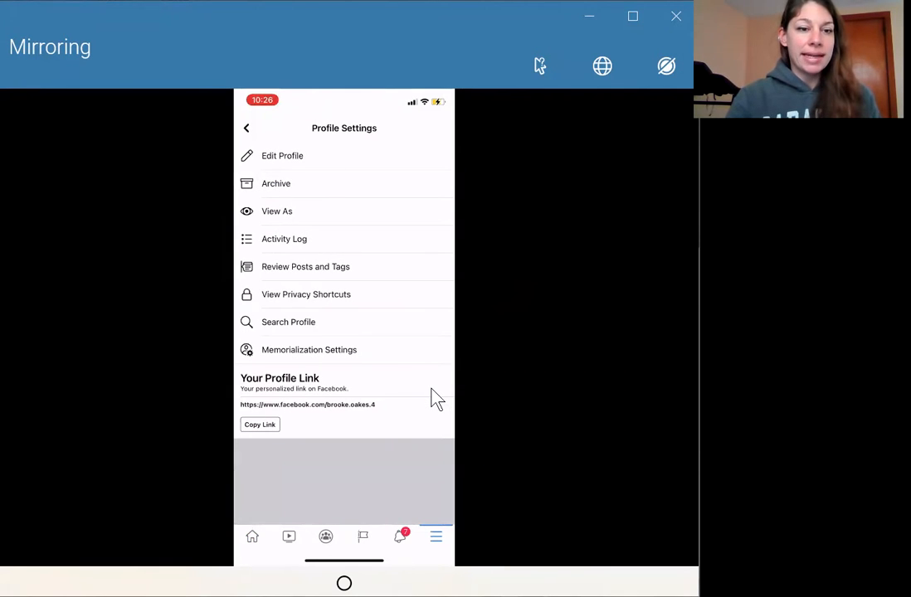
mouse_move(368, 176)
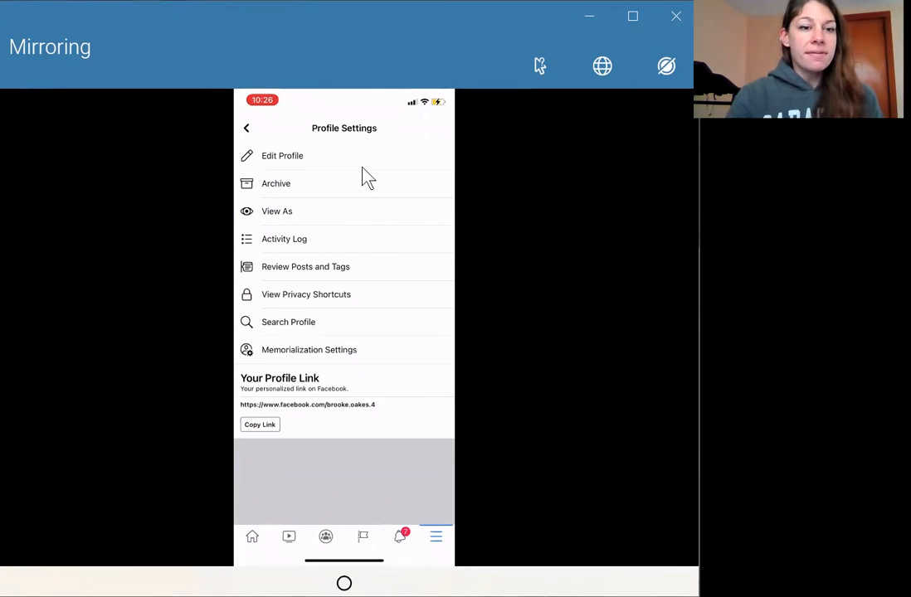
mouse_move(297, 202)
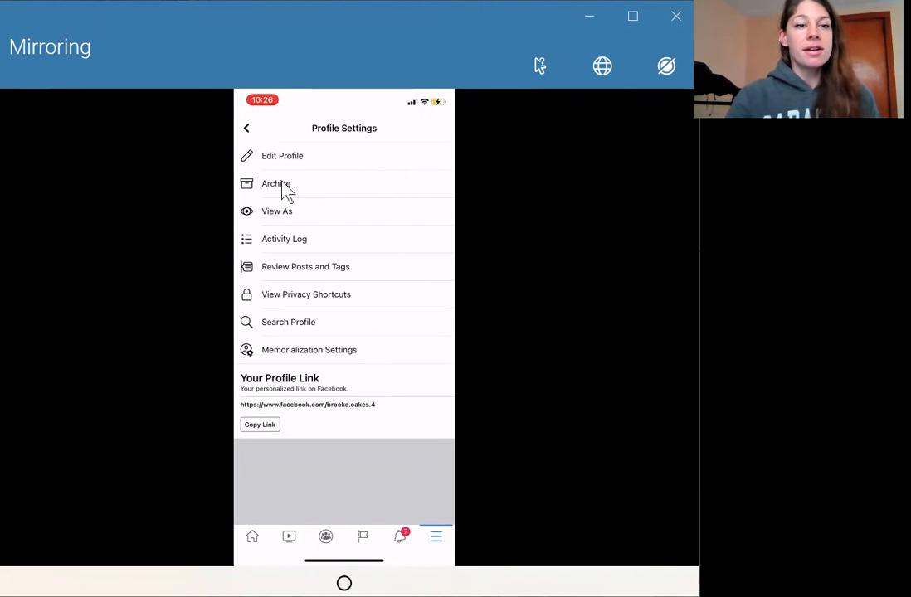
left_click(275, 183)
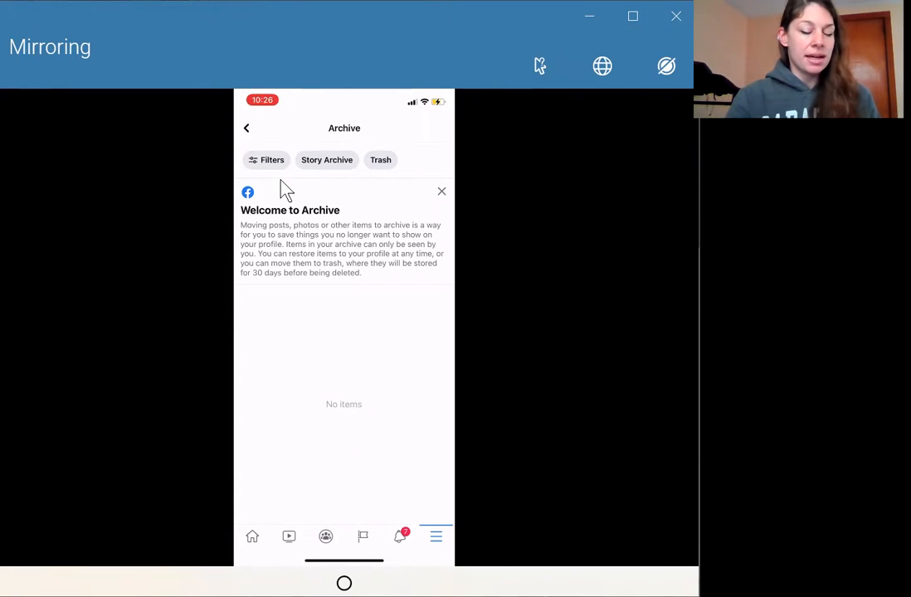
Show the Story Archive grid and scroll through the December stories.
left_click(327, 159)
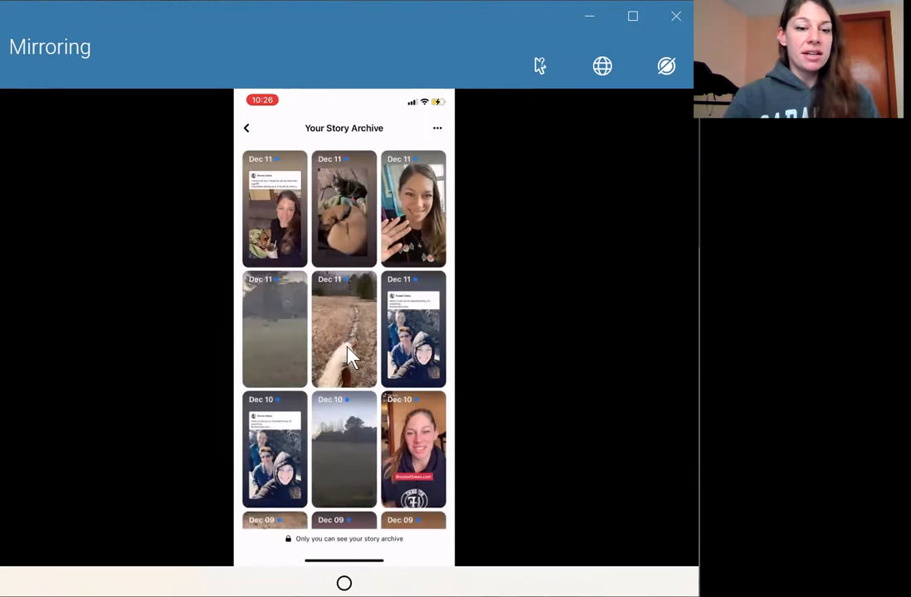
scroll("down", 3)
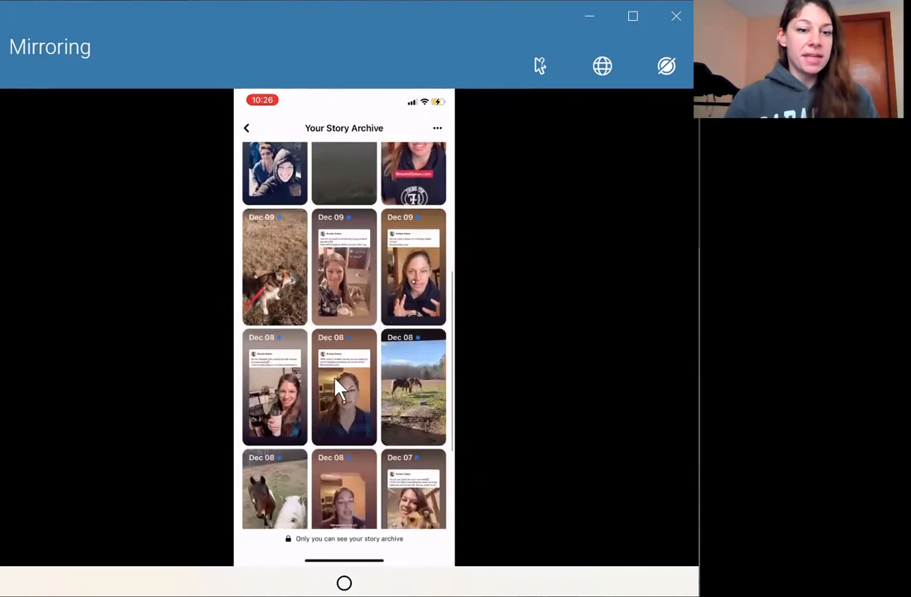
scroll("down", 3)
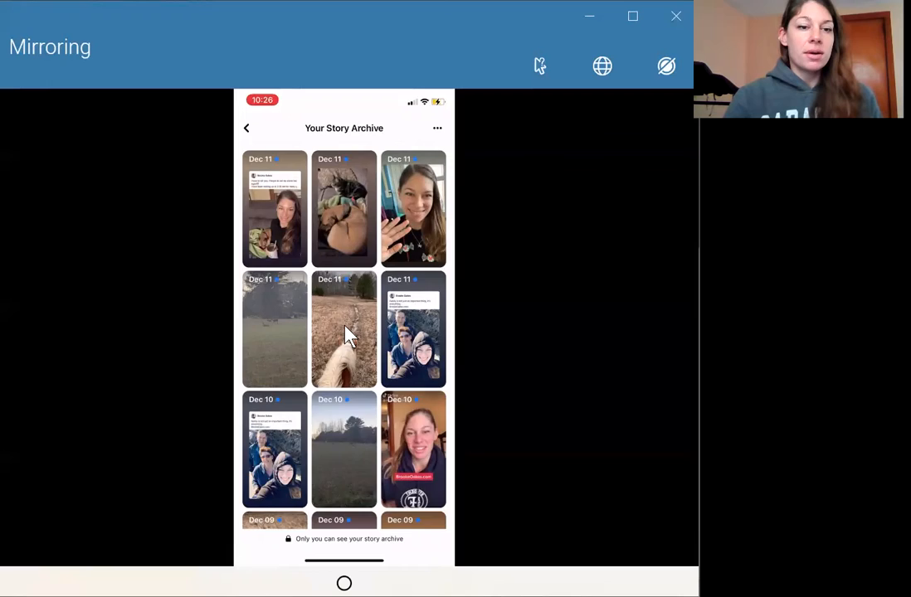
View the grassy-trail story's viewer list, then another story showing 54 viewers with reactions.
left_click(344, 328)
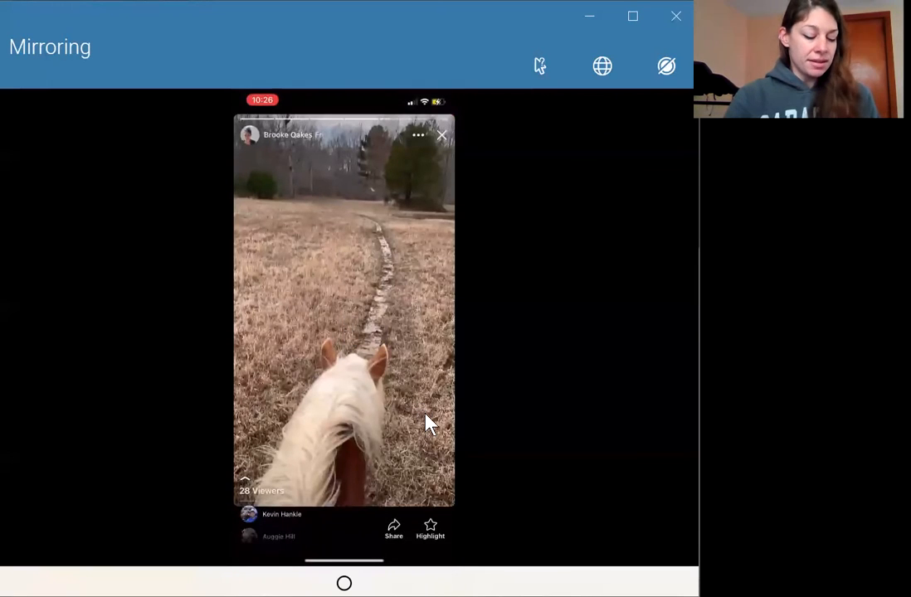
left_click(262, 484)
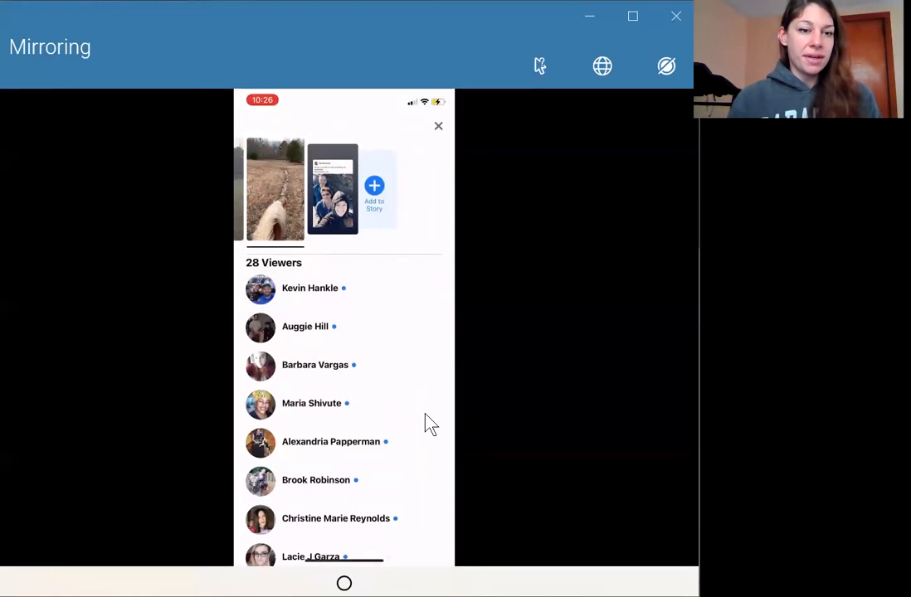
scroll("down", 3)
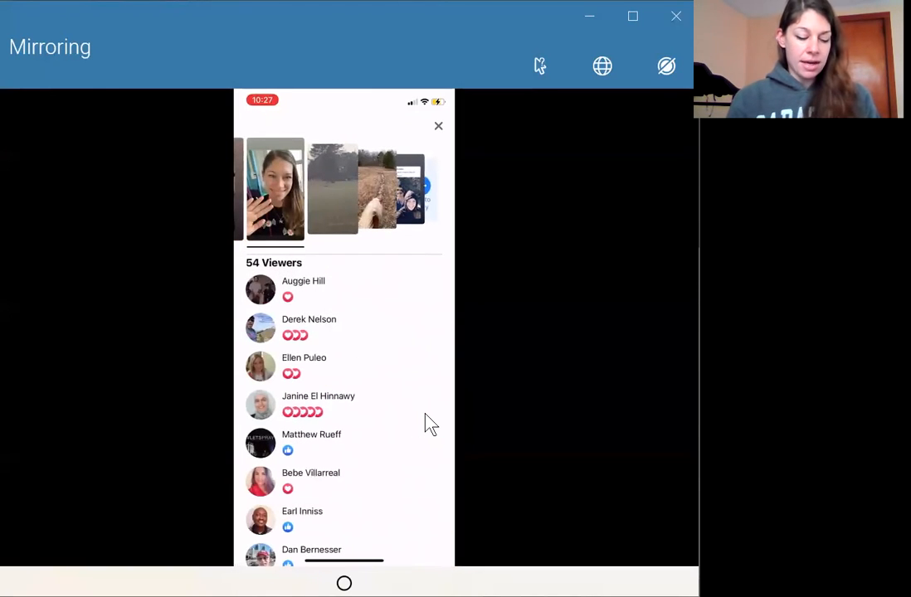
mouse_move(291, 340)
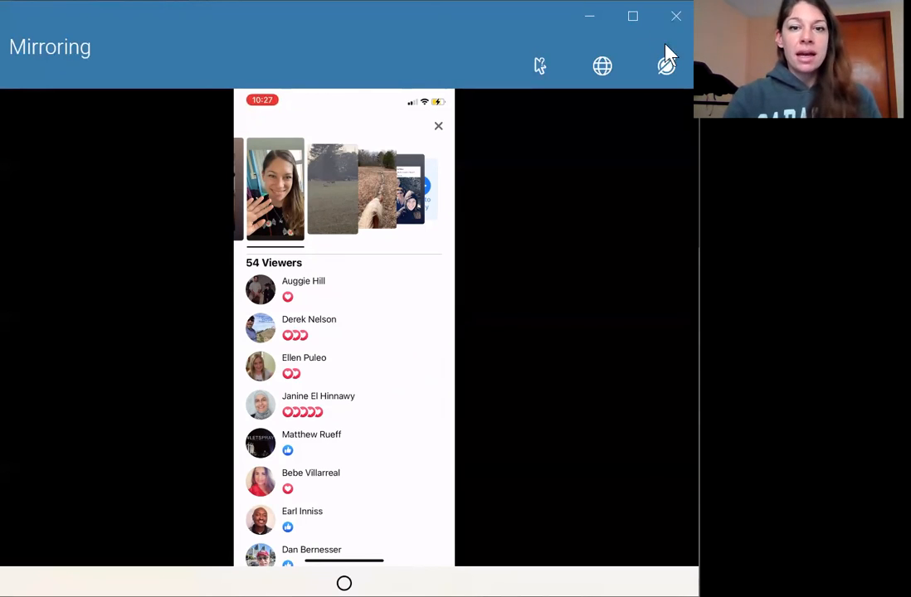
left_click(667, 66)
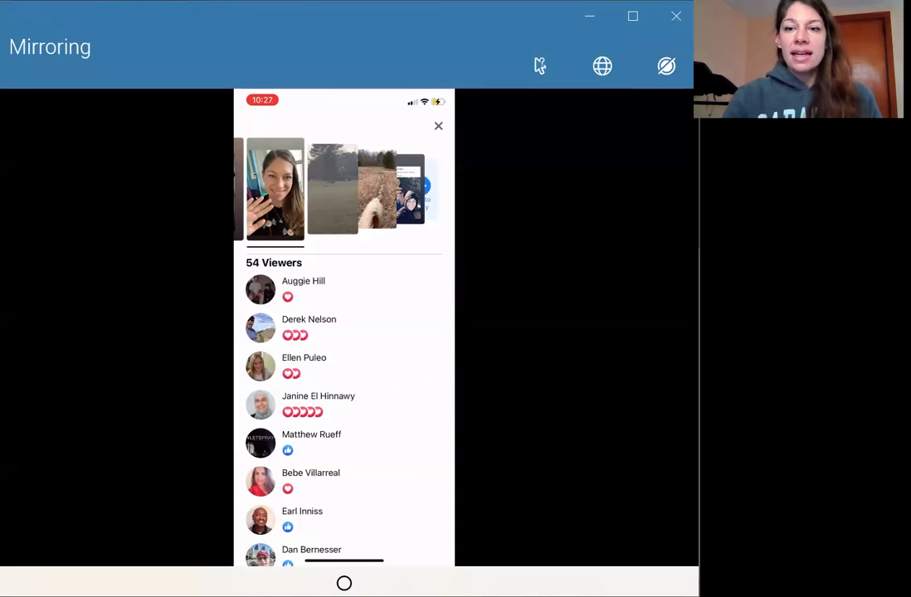